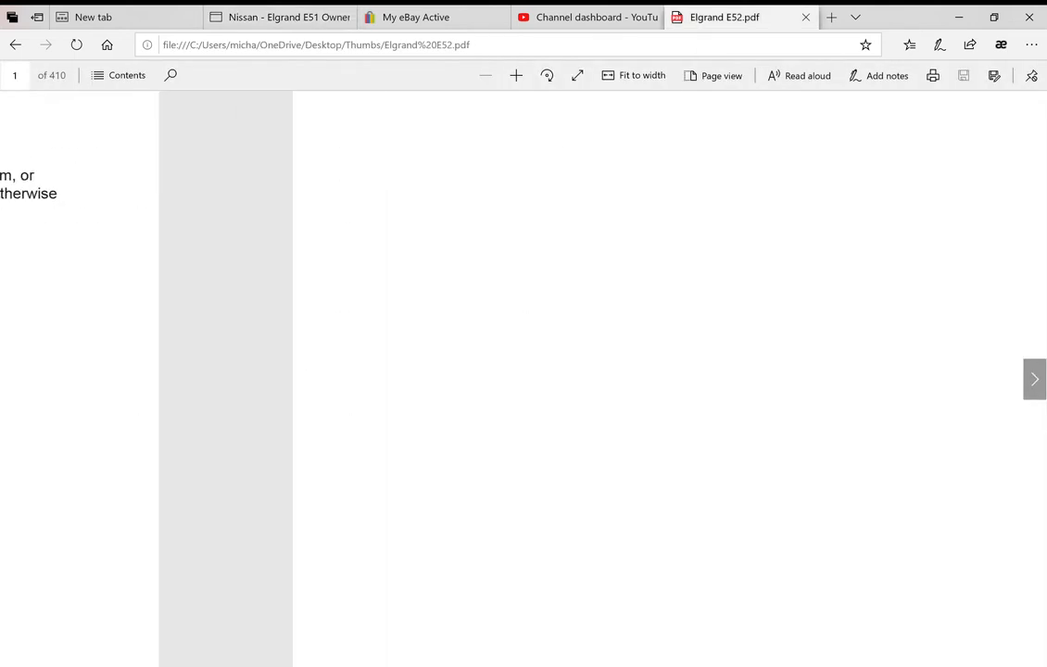
- Advance the manual one page to page 2, the Table of Contents
{"action": "left_click", "coordinate": [1034, 379]}
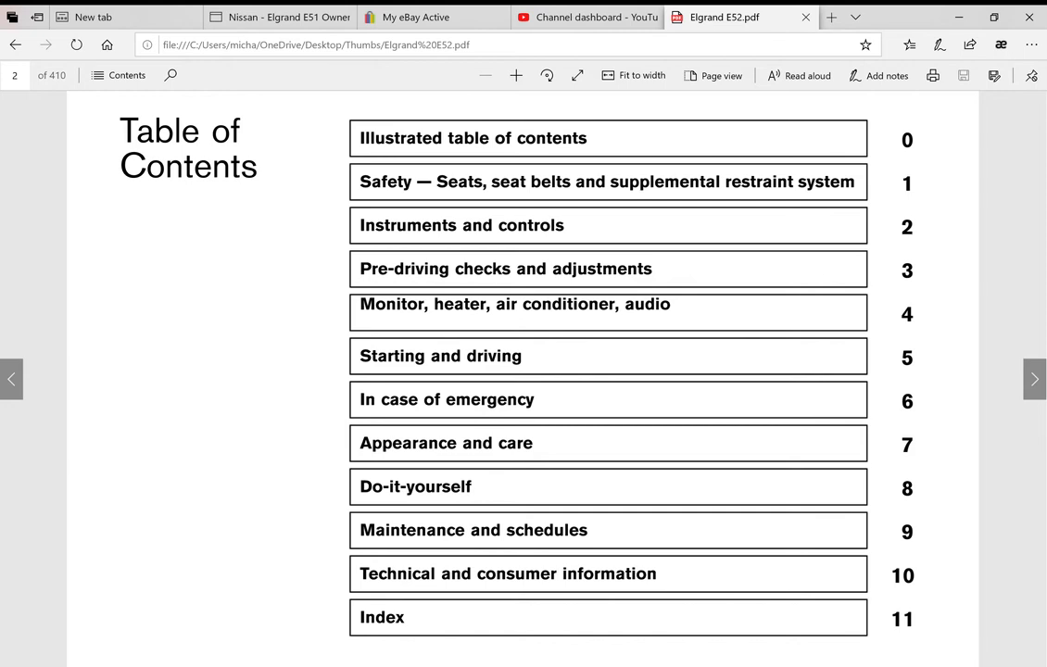
- Page forward to page 83, the Meters and Gauges speedometer and tachometer diagram
{"action": "left_click", "coordinate": [1034, 380]}
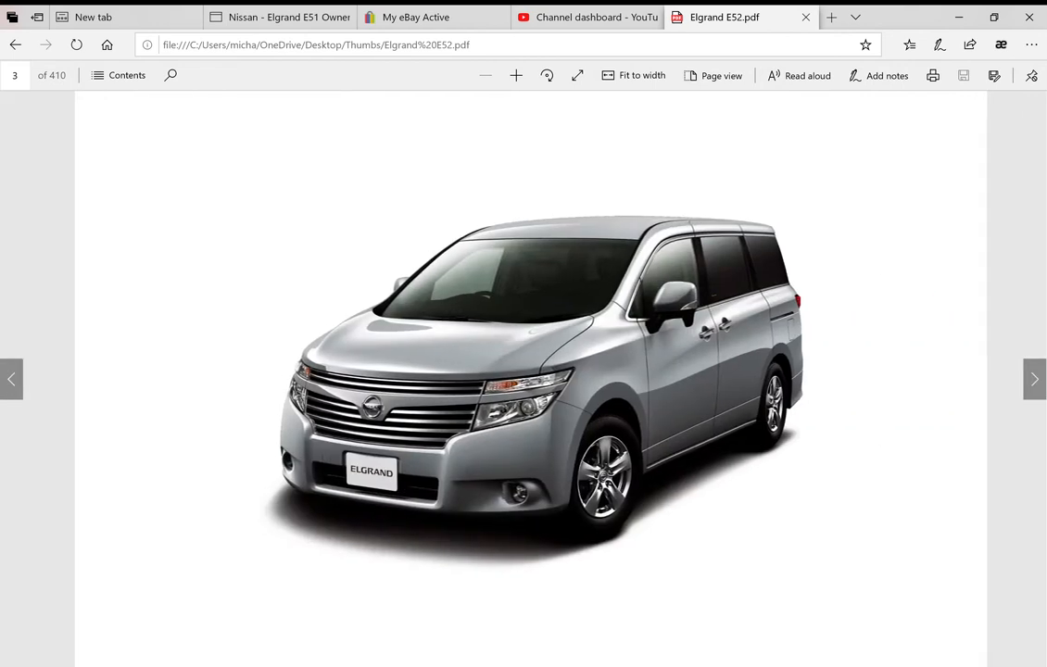
{"action": "left_click", "coordinate": [1034, 379]}
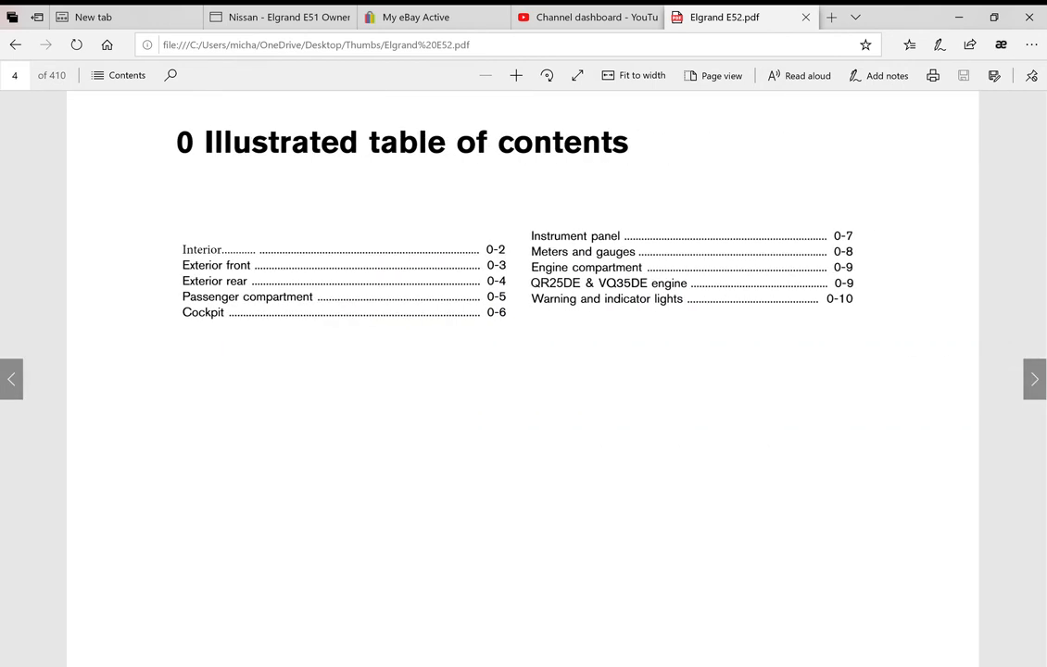
{"action": "left_click", "coordinate": [1035, 381]}
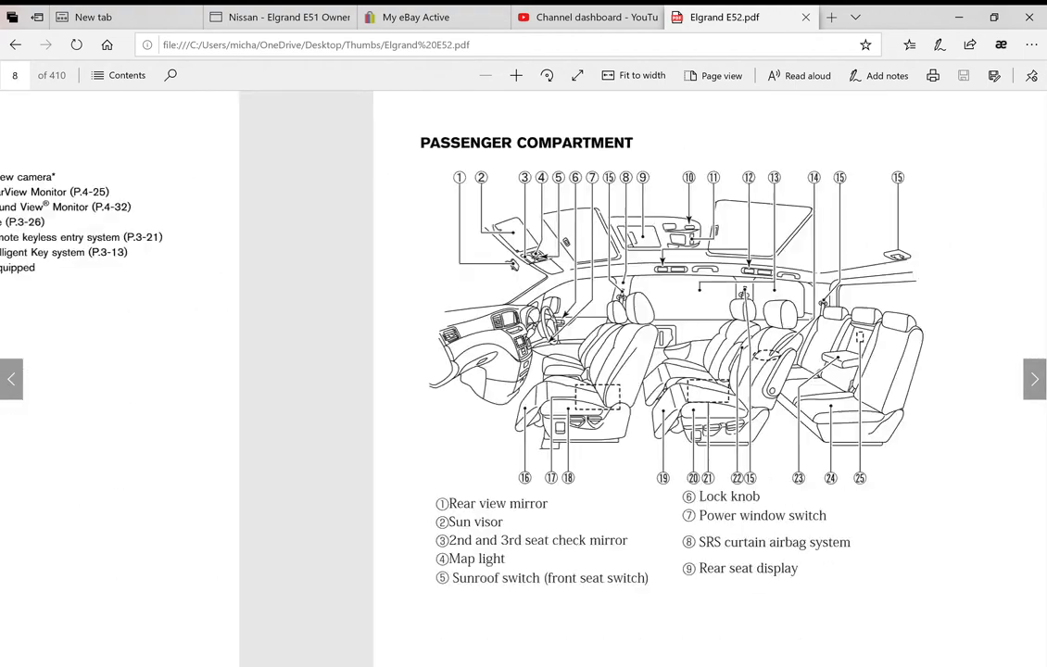
{"action": "left_click", "coordinate": [1036, 379]}
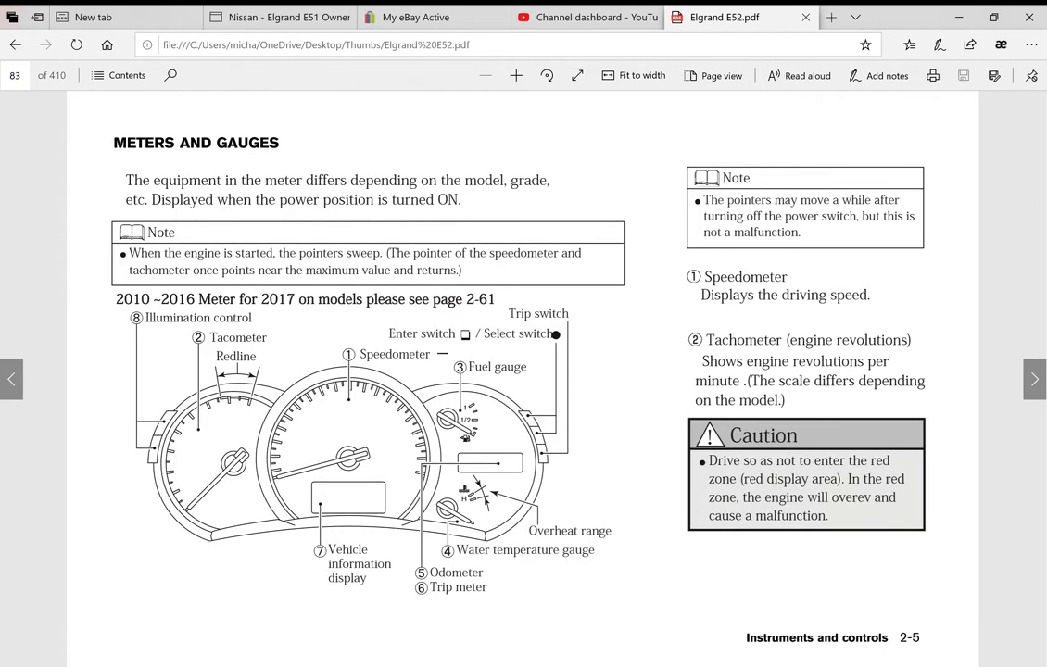
- Page ahead to page 86, the Drive computer display-switching chart
{"action": "left_click", "coordinate": [1034, 380]}
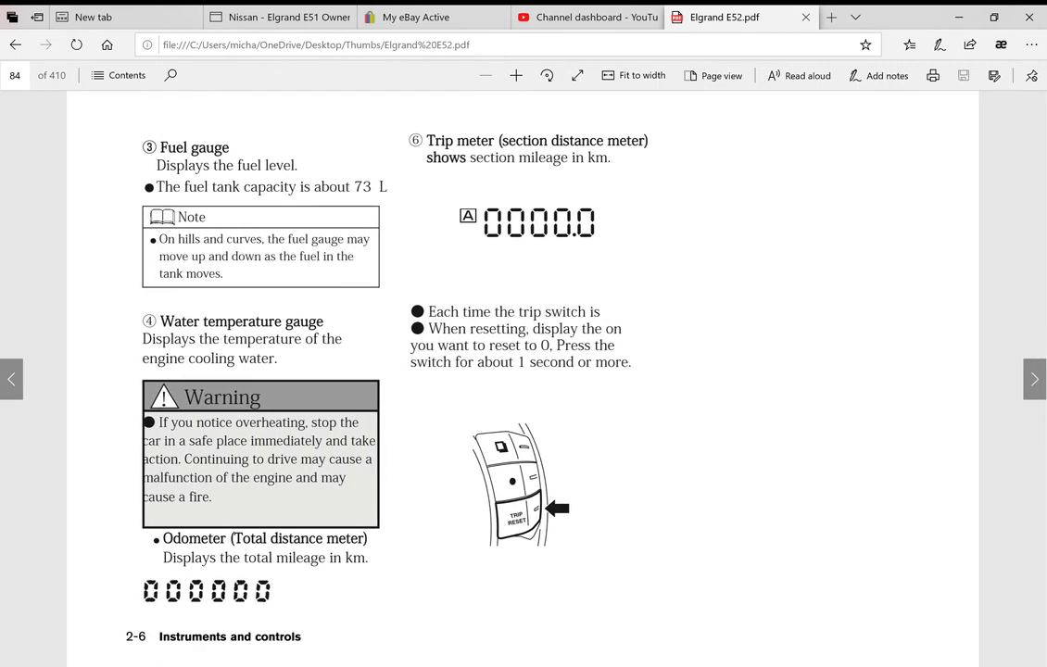
{"action": "left_click", "coordinate": [1034, 381]}
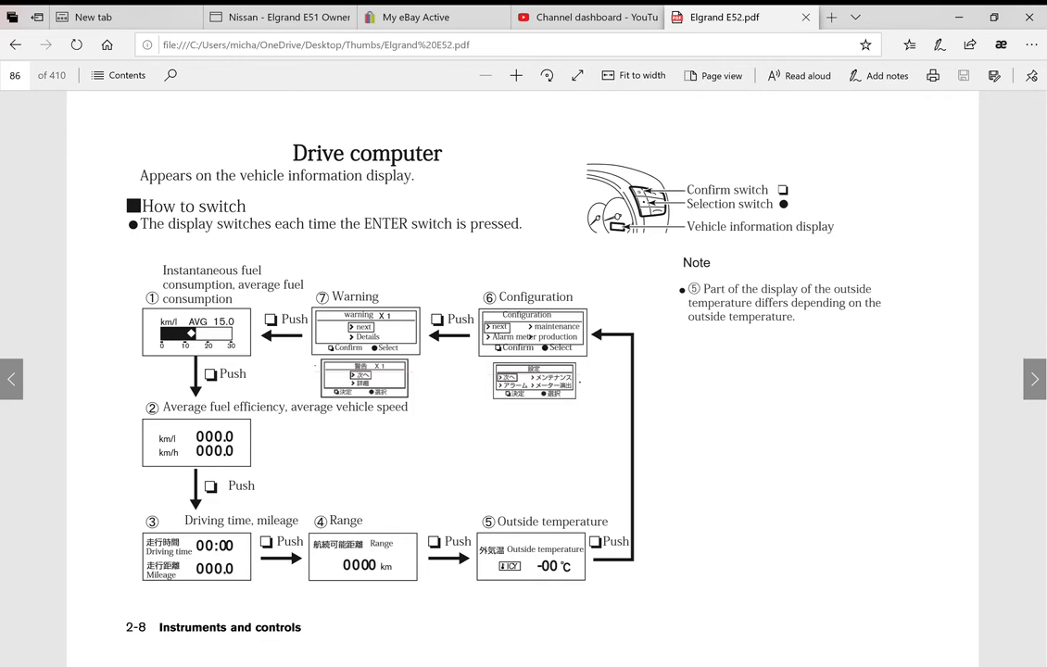
- Page ahead to the 2017-onwards meter display chart on page 2-75
{"action": "left_click", "coordinate": [1034, 379]}
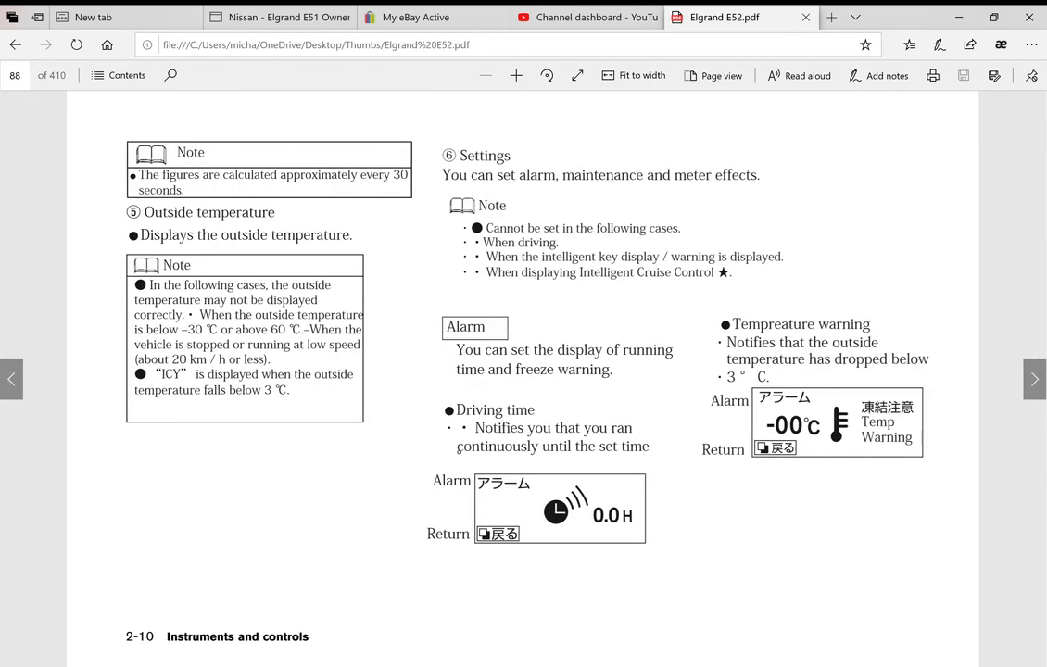
{"action": "left_click", "coordinate": [1034, 379]}
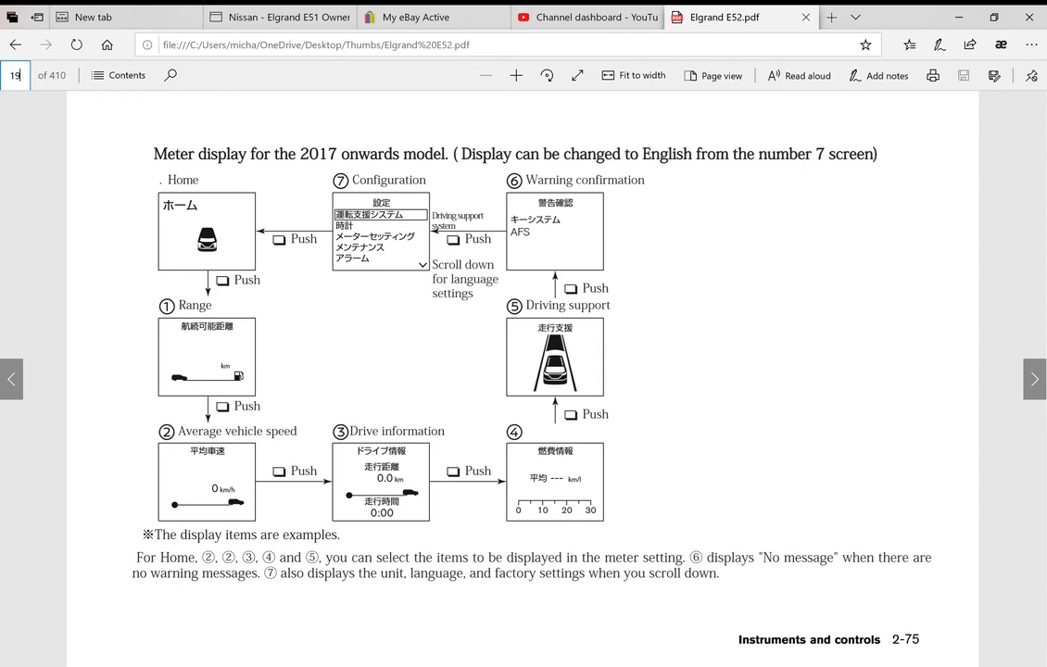
- Enter page 198, then page forward to page 277 on low speed acceleration suppression
{"action": "type", "text": "198"}
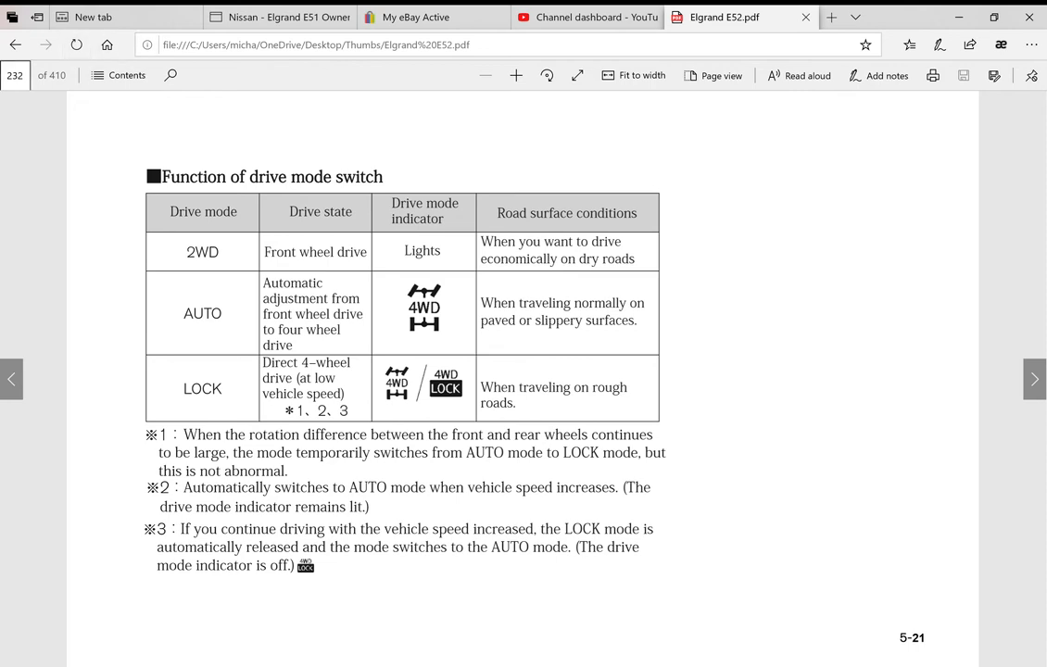
{"action": "left_click", "coordinate": [15, 75]}
{"action": "type", "text": "257"}
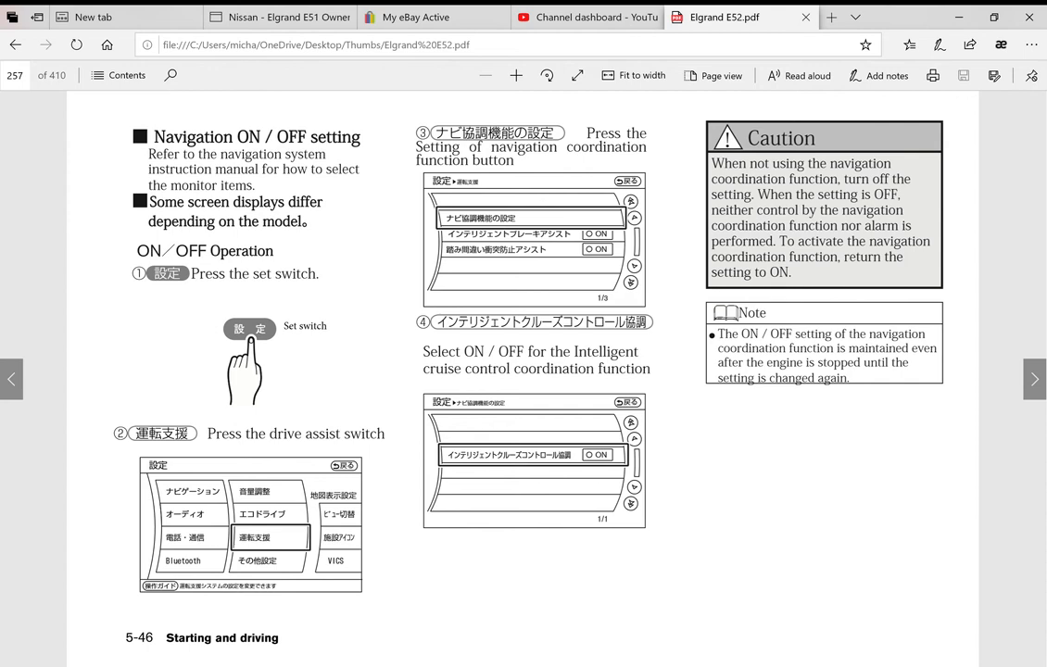
{"action": "left_click", "coordinate": [1034, 380]}
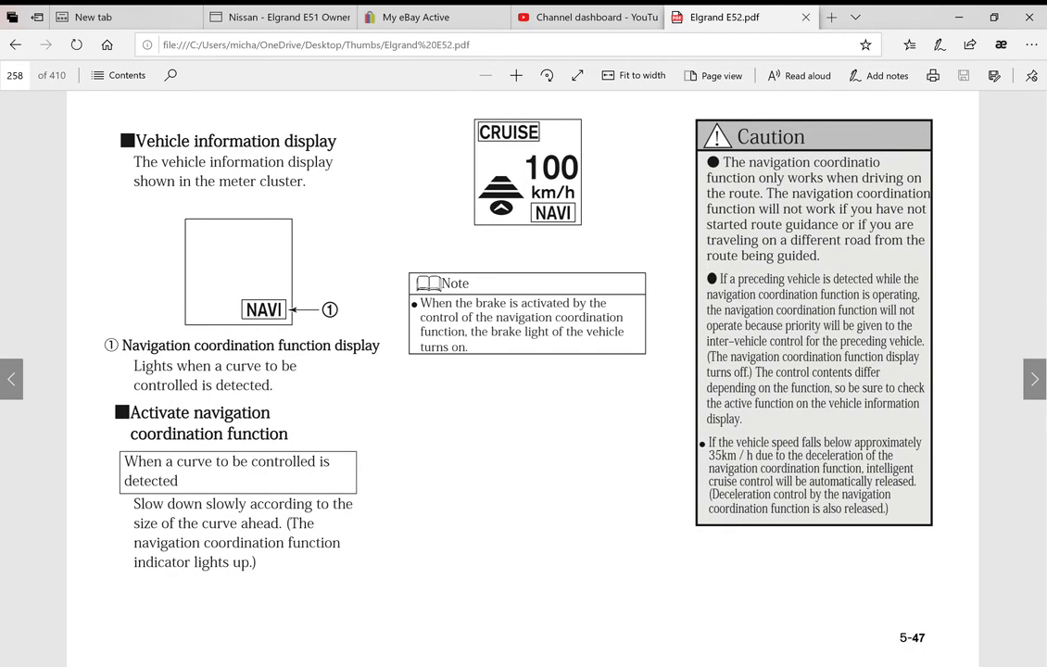
{"action": "left_click", "coordinate": [1035, 377]}
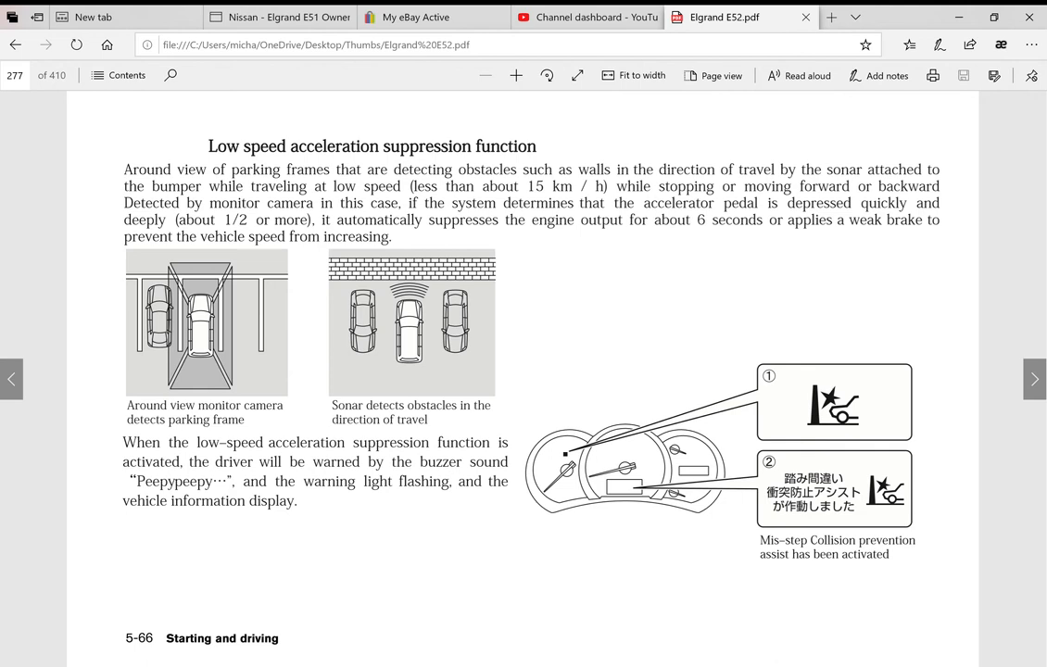
- Advance to page 327, the engine compartment check locations diagrams
{"action": "left_click", "coordinate": [15, 75]}
{"action": "type", "text": "327"}
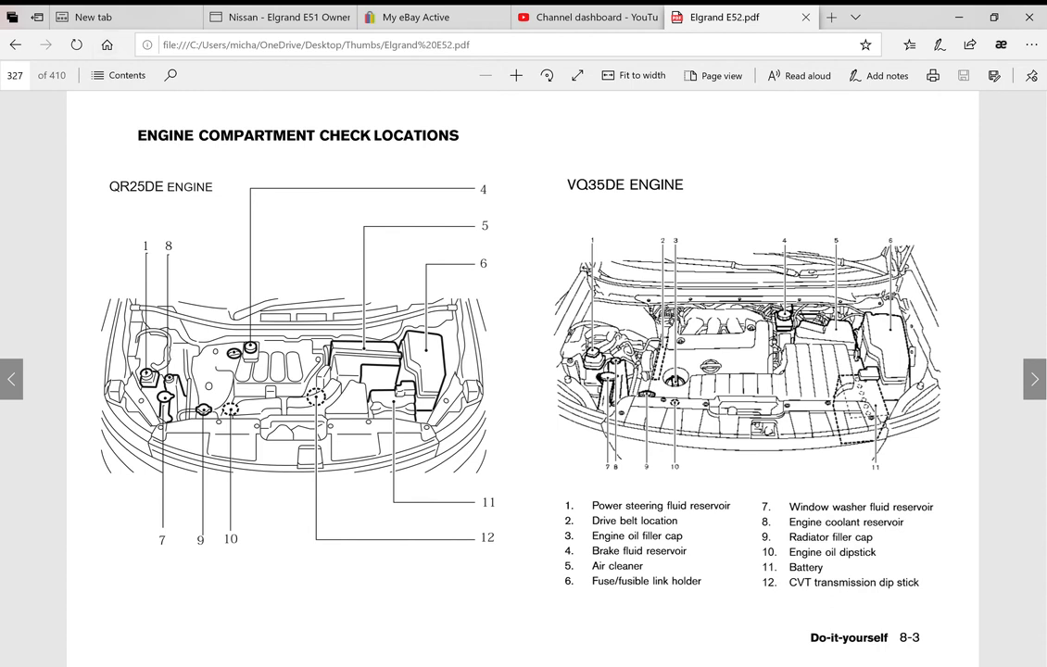
- Advance to page 377, the 50,000–90,000-mile maintenance record table
{"action": "left_click", "coordinate": [13, 75]}
{"action": "type", "text": "377"}
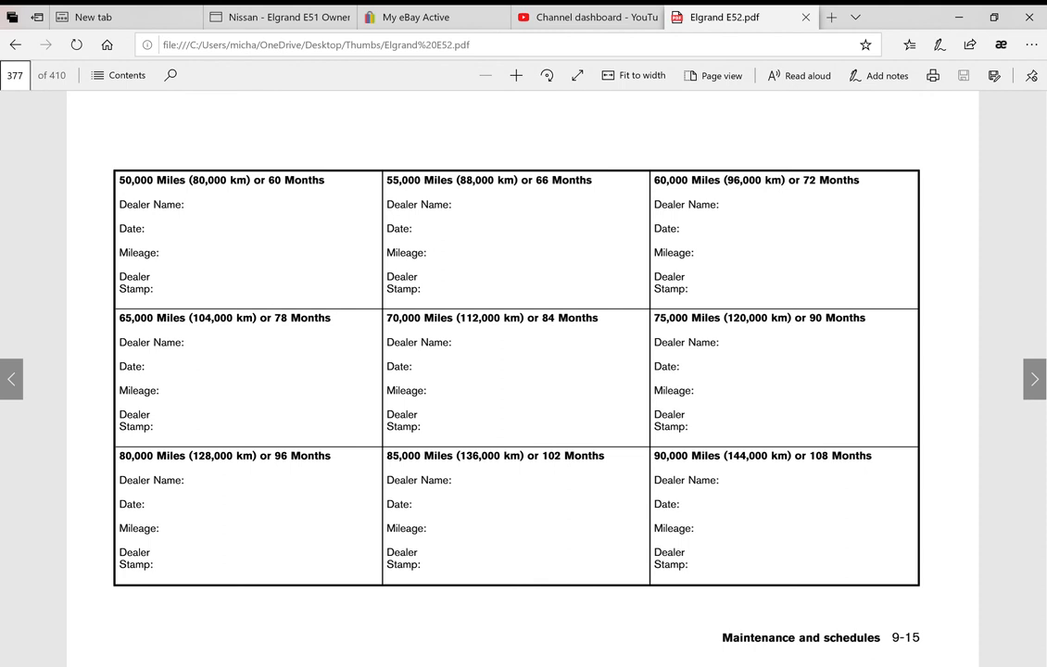
- Page past the technical and tyre specifications into the index at page 406
{"action": "left_click", "coordinate": [14, 75]}
{"action": "type", "text": "381"}
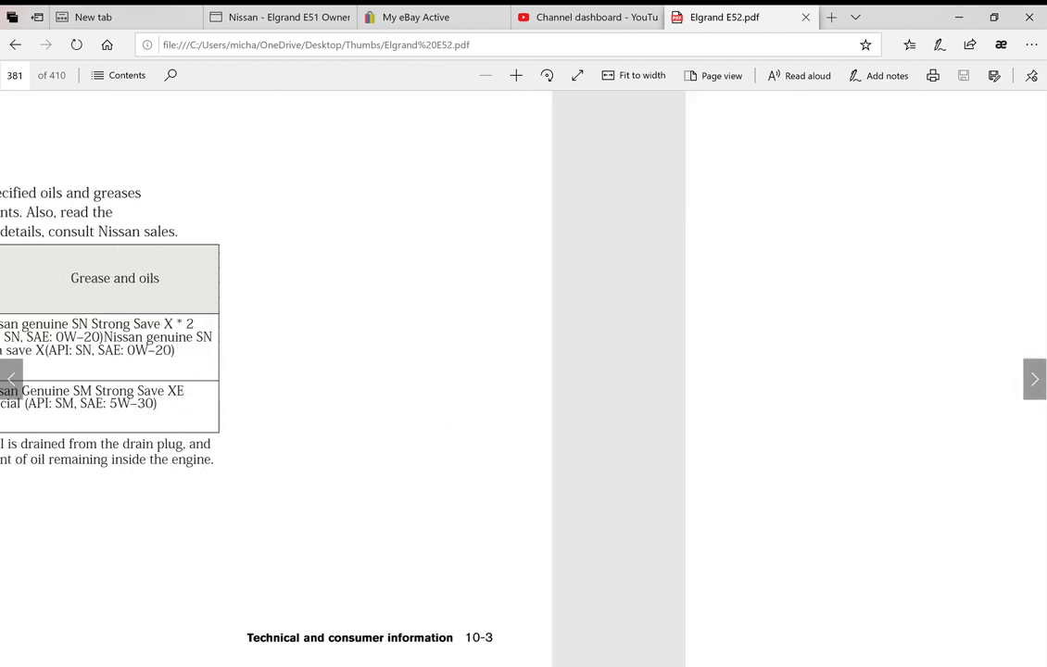
{"action": "left_click", "coordinate": [1034, 395]}
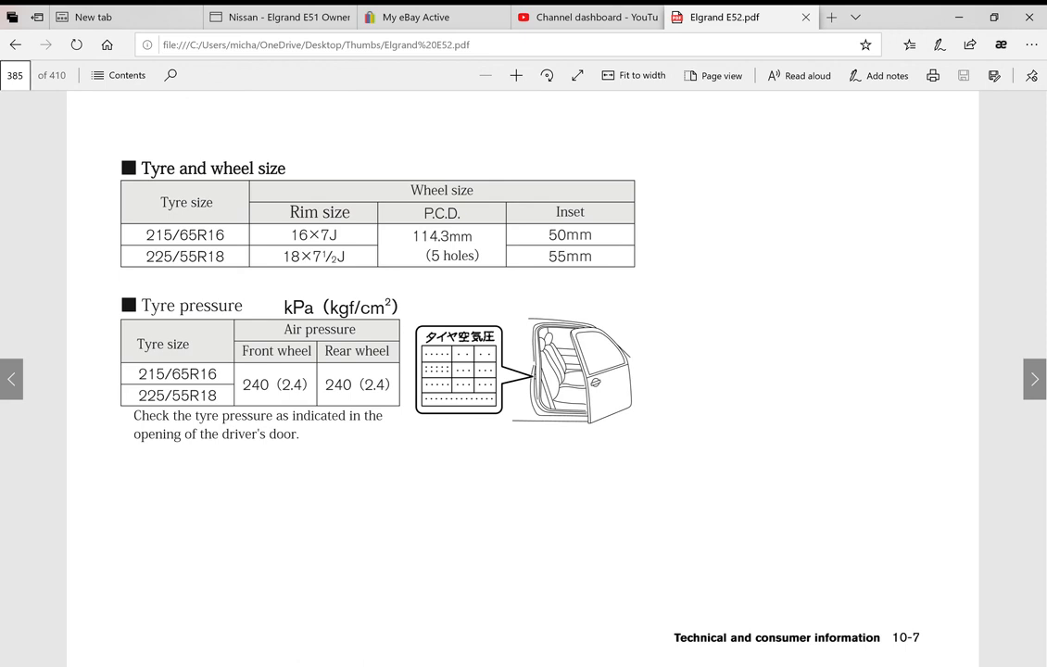
{"action": "left_click", "coordinate": [14, 75]}
{"action": "type", "text": "406"}
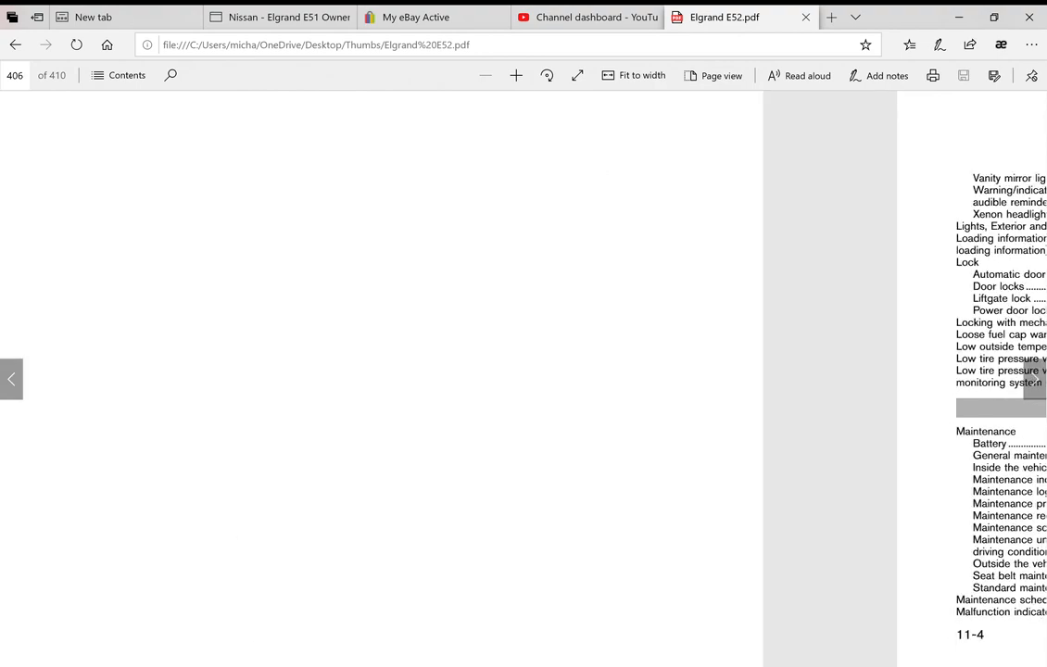
- Advance to the final page 410, the last index entries ending with Xenon headlights
{"action": "left_click", "coordinate": [12, 379]}
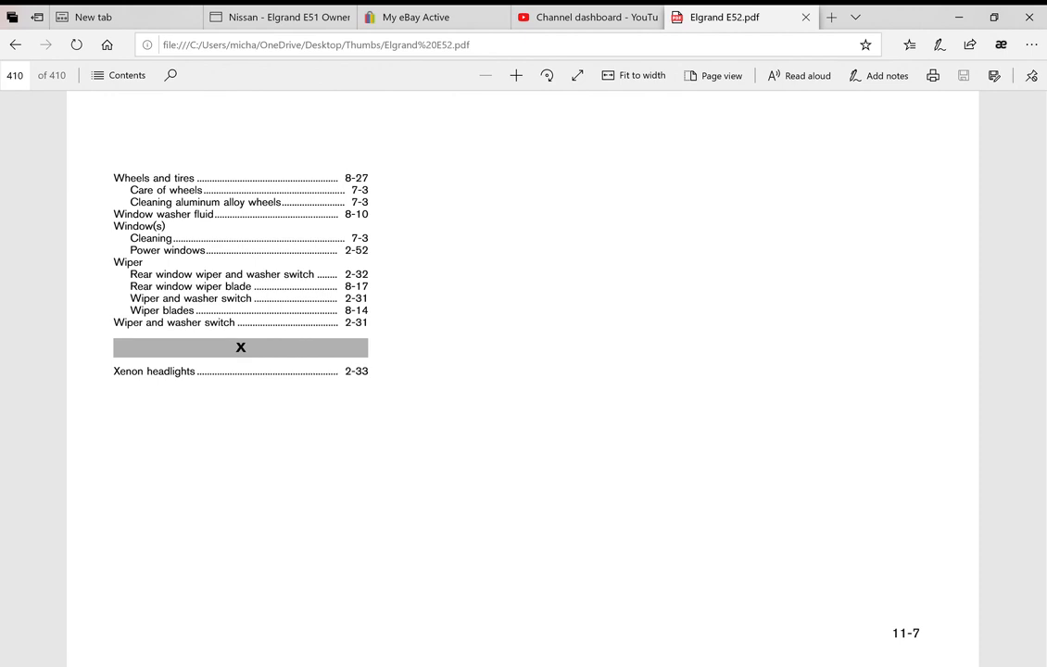
{"action": "mouse_move", "coordinate": [8, 381]}
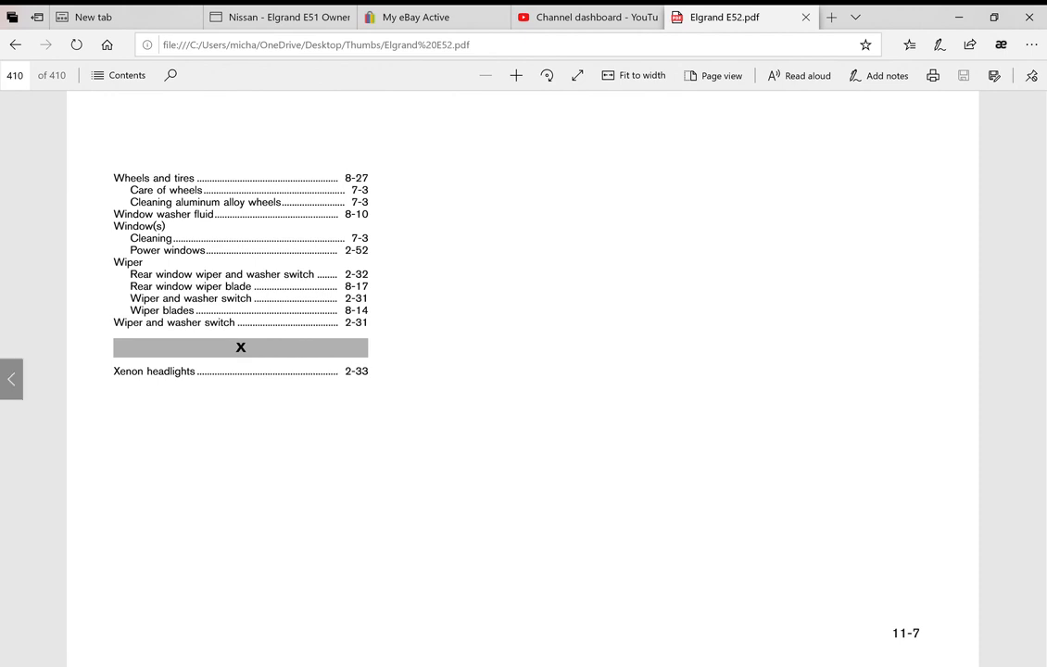